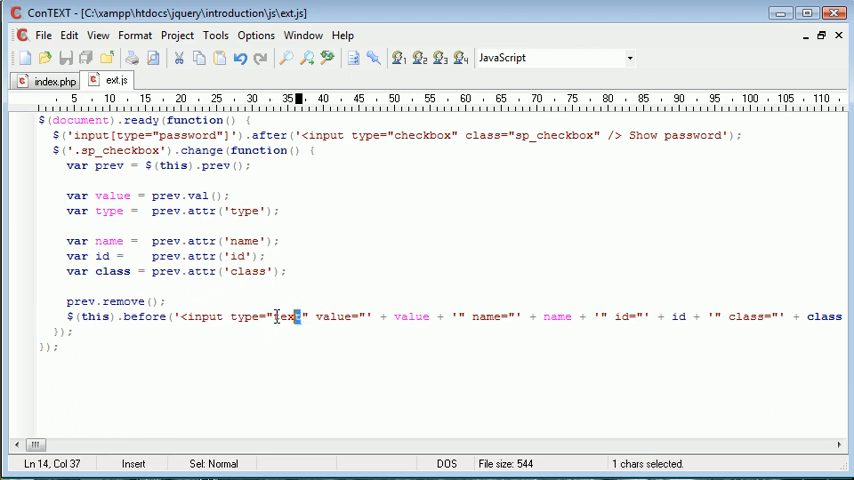
# Step: Replace the hard-coded text type in the string with new_type and finish the password check
pyautogui.doubleClick(284, 316)
pyautogui.write('var ne')
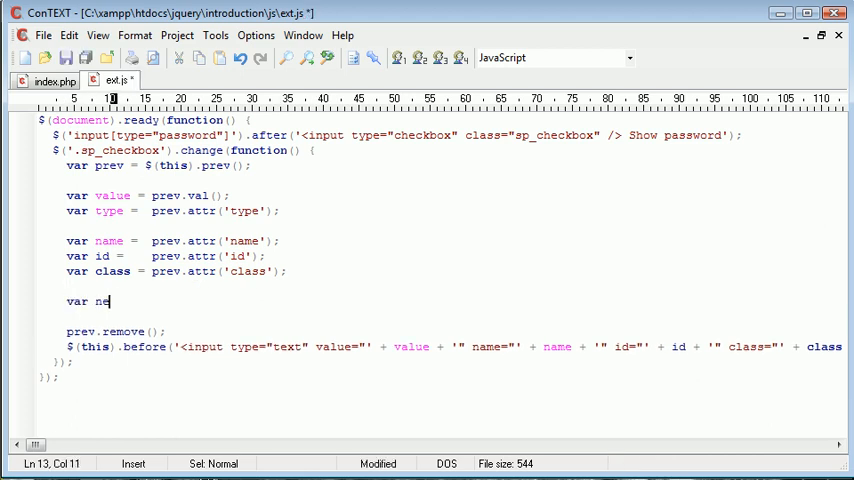
pyautogui.write("w_type = (type == '")
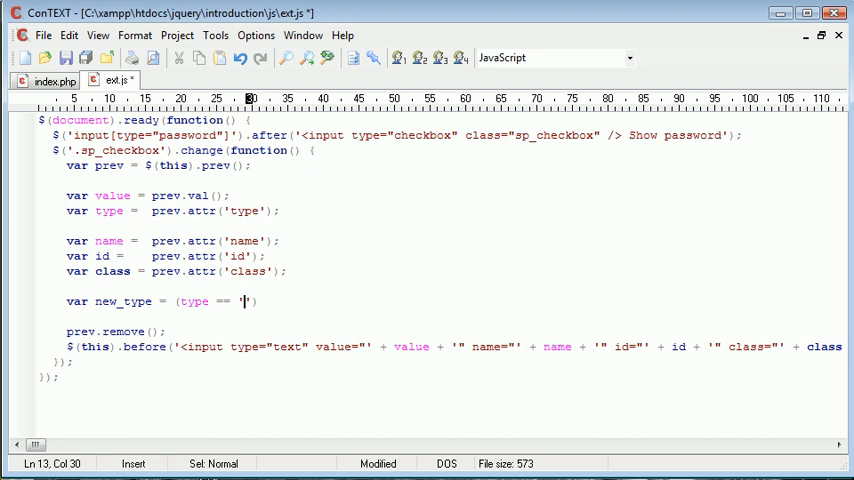
pyautogui.write("password')")
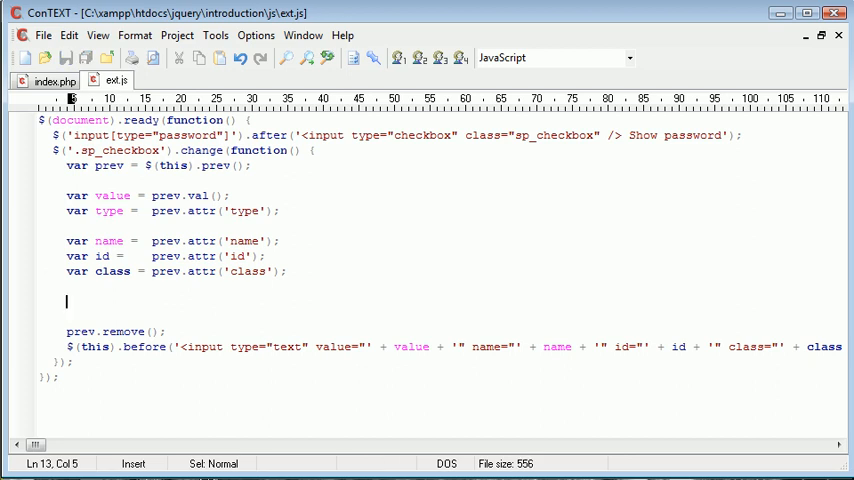
# Step: Write the if branch setting new_type to 'text' when type is 'password'
pyautogui.write('if () {')
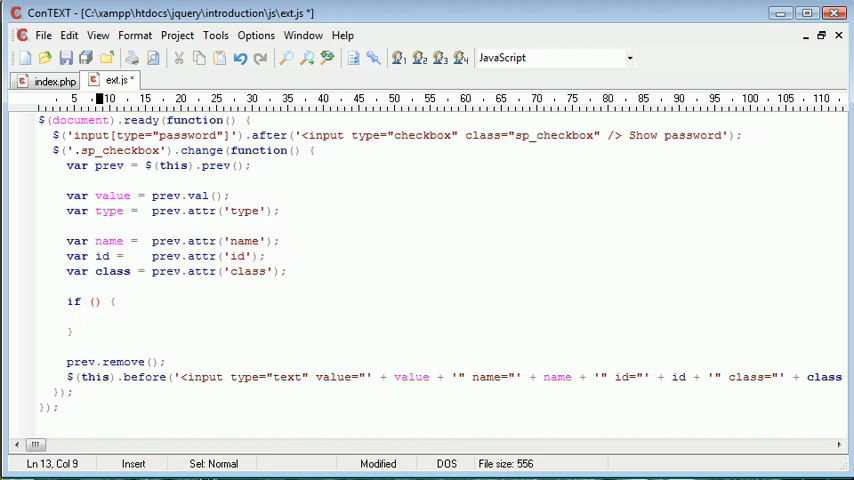
pyautogui.write("type === 'password'")
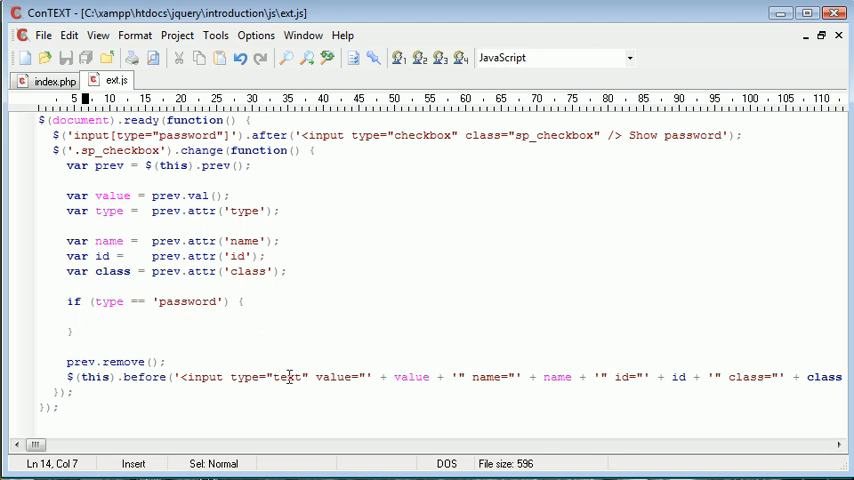
pyautogui.write('var')
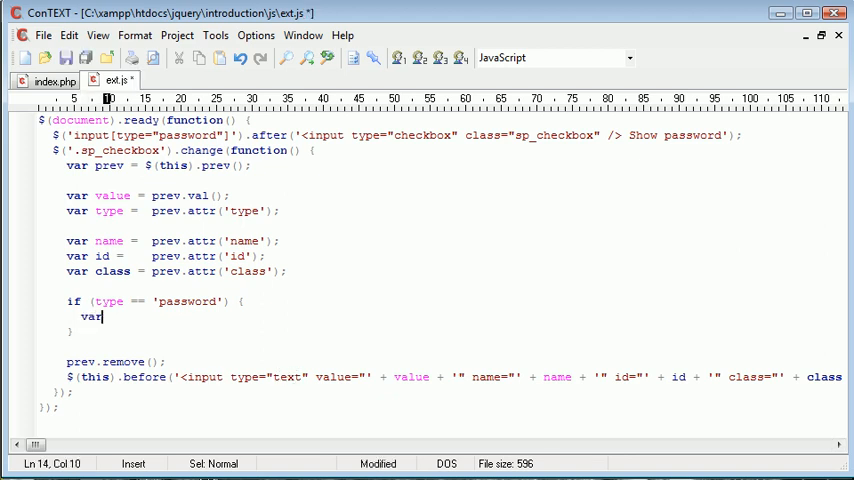
pyautogui.write('new_type =')
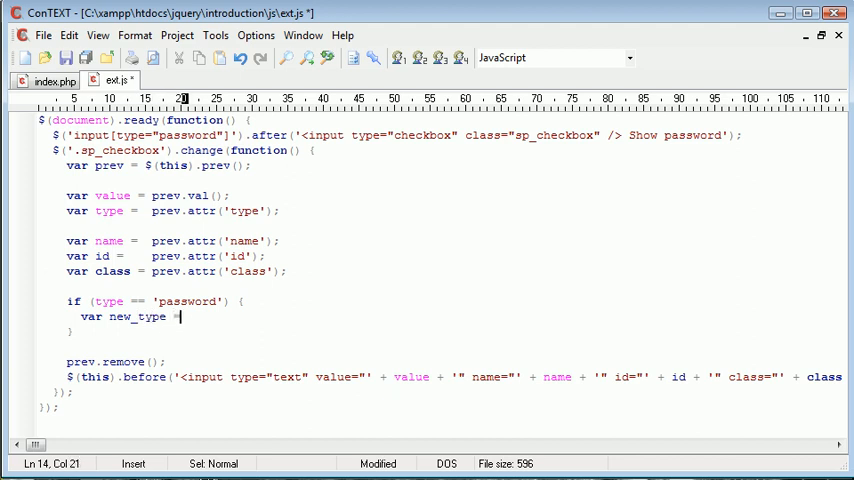
pyautogui.write("'text';")
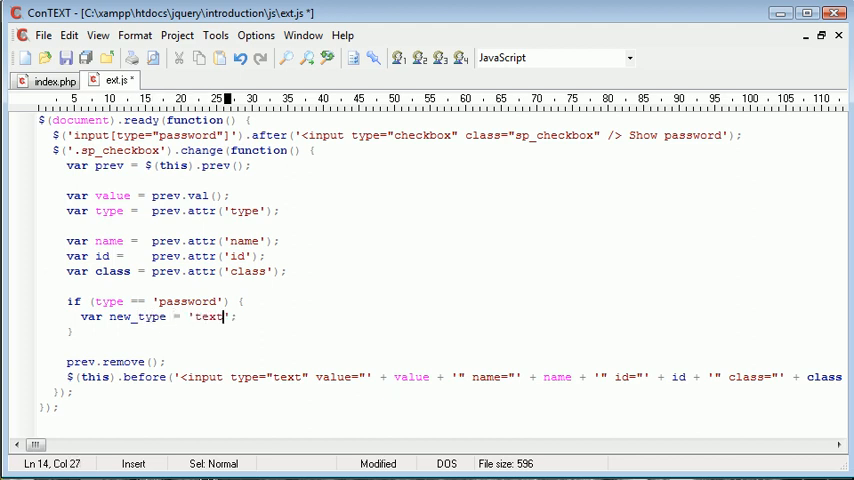
# Step: Write the else-if branch setting new_type to 'password' when type is 'text'
pyautogui.write('} else if')
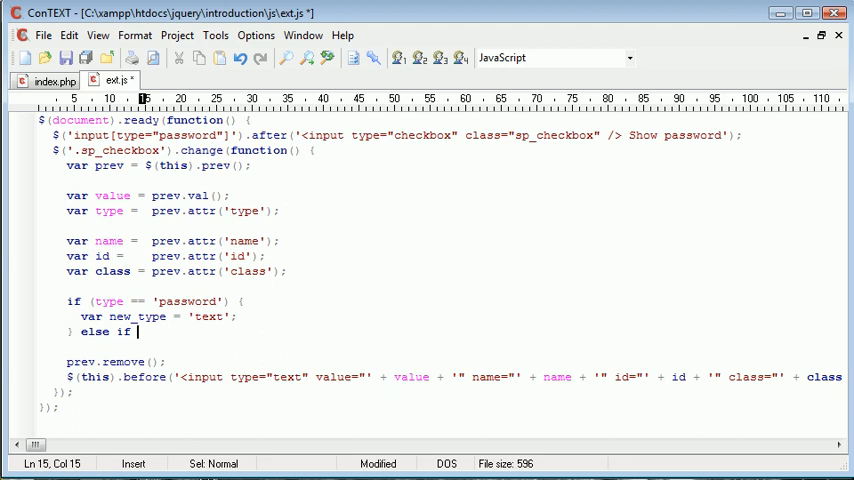
pyautogui.write('(type )')
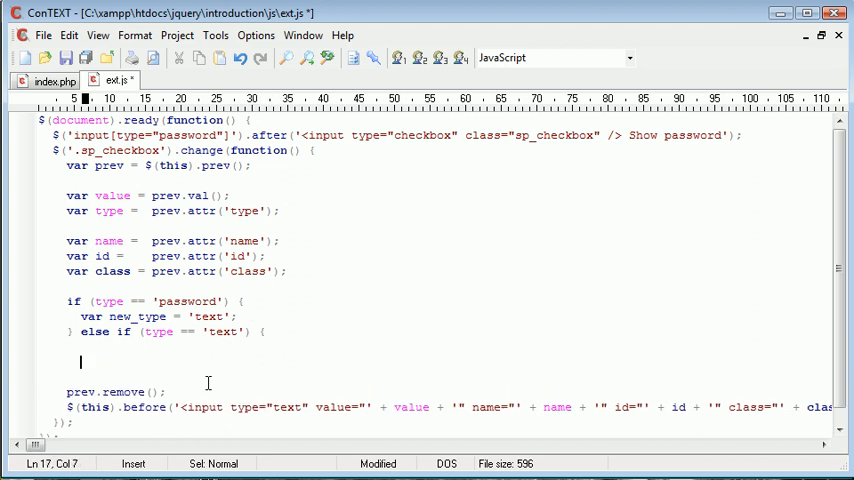
pyautogui.write('var new_type')
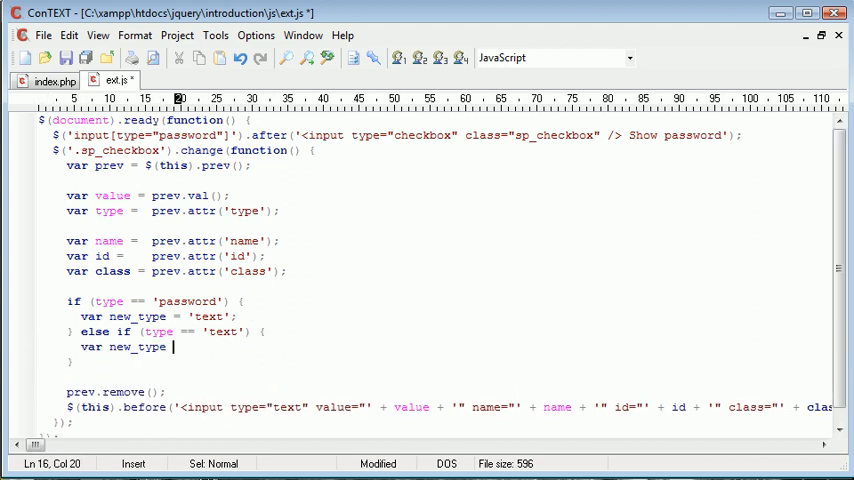
pyautogui.write("pas';")
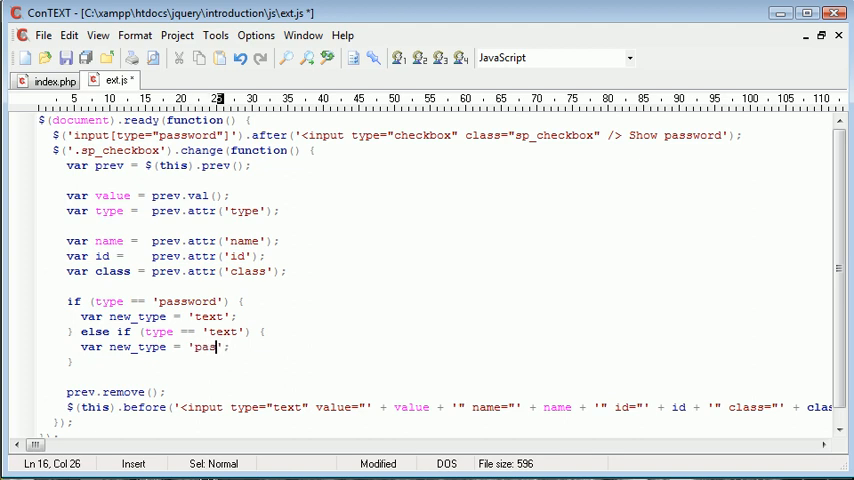
pyautogui.write('sword')
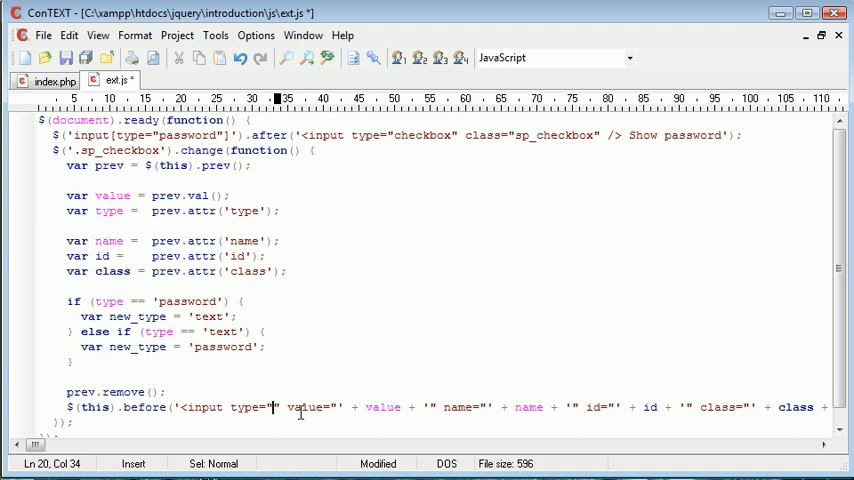
# Step: Concatenate ' + new_type + ' into the before() input string as its type
pyautogui.write('+')
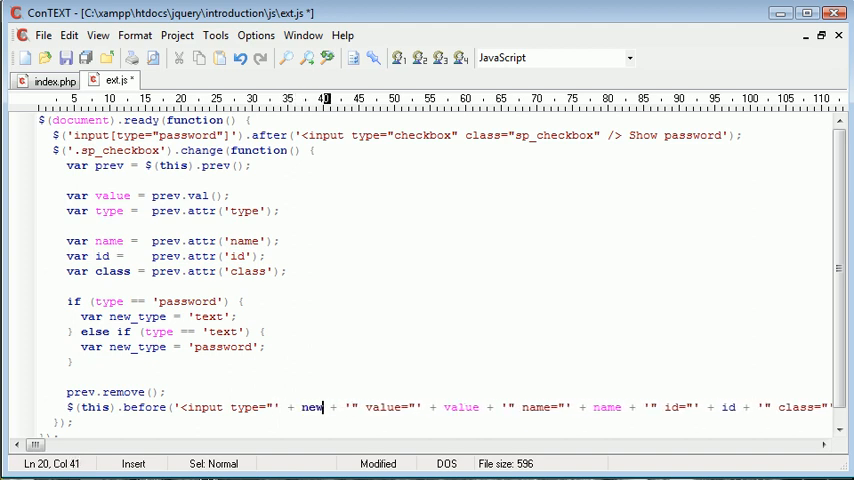
pyautogui.write('_type')
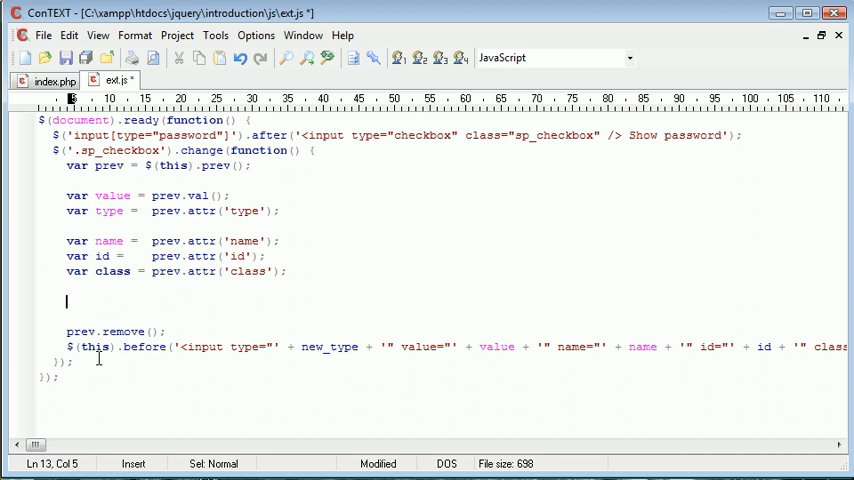
# Step: Write var new_type = (type == 'password') ? 'text' : 'password'; as a single ternary line
pyautogui.write('var')
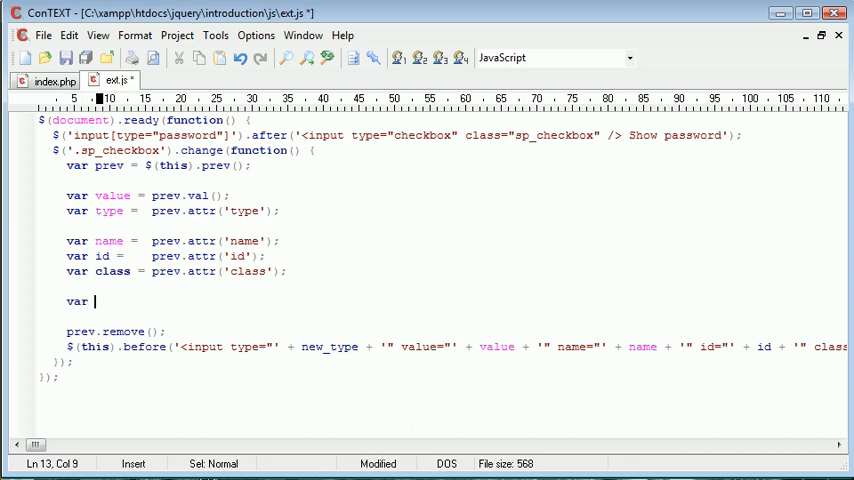
pyautogui.write('new_type = (')
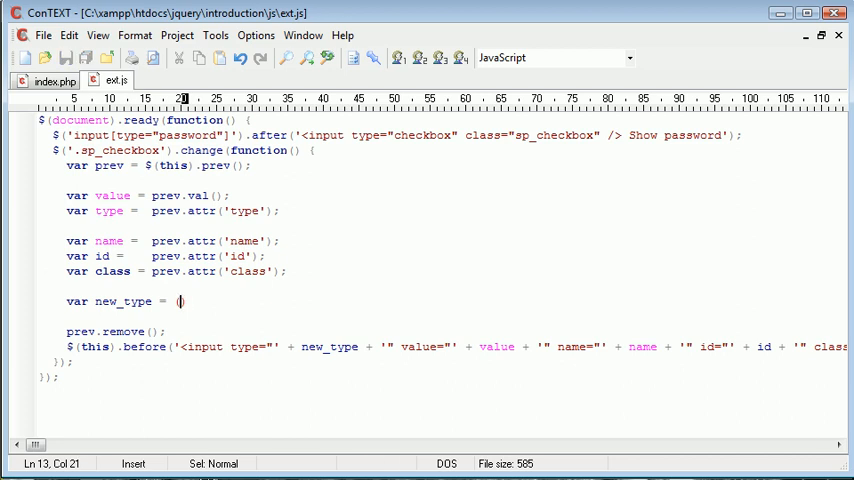
pyautogui.write('type ==')
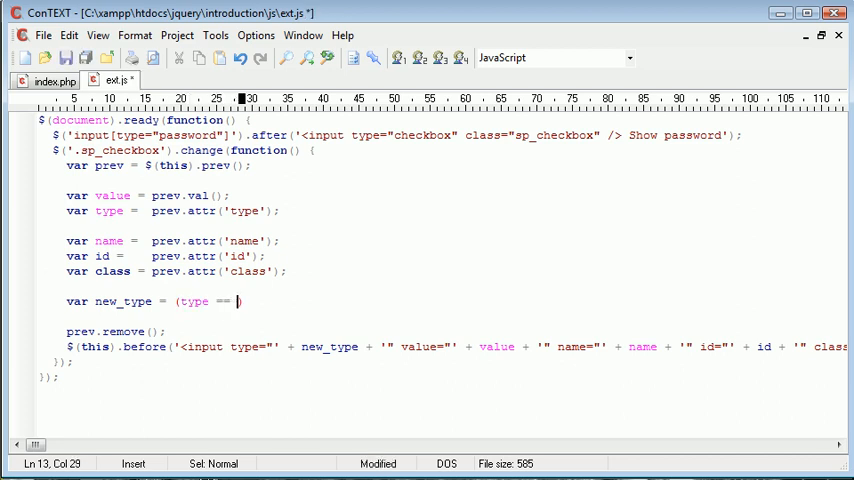
pyautogui.write("'password')")
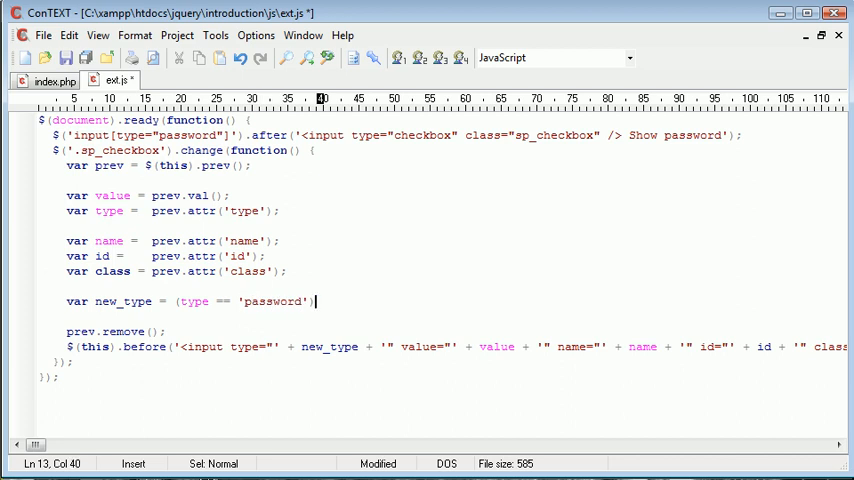
pyautogui.write('?')
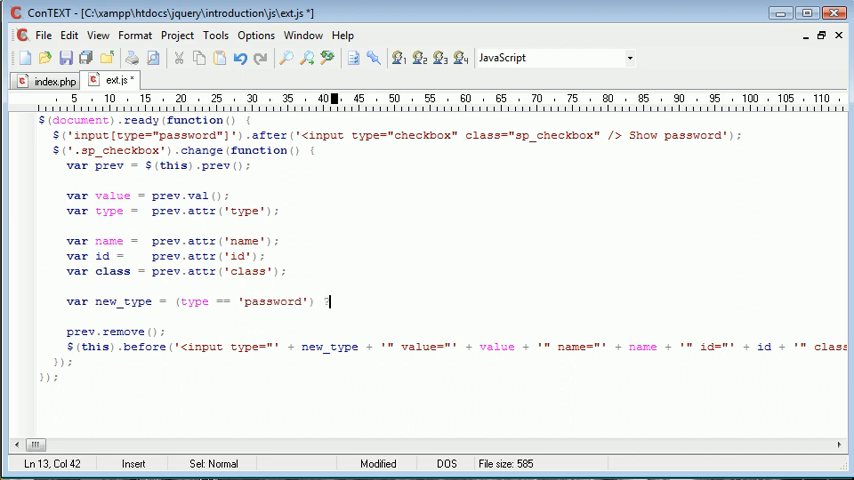
pyautogui.write("? 'text' :")
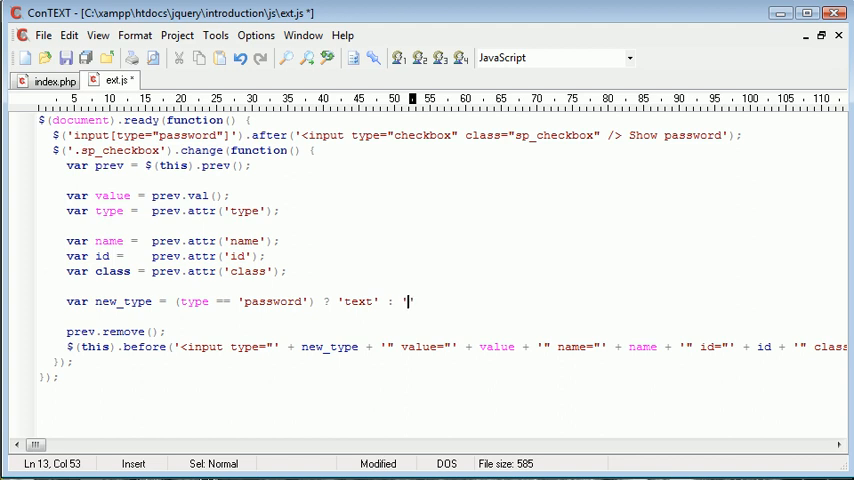
pyautogui.write("password';")
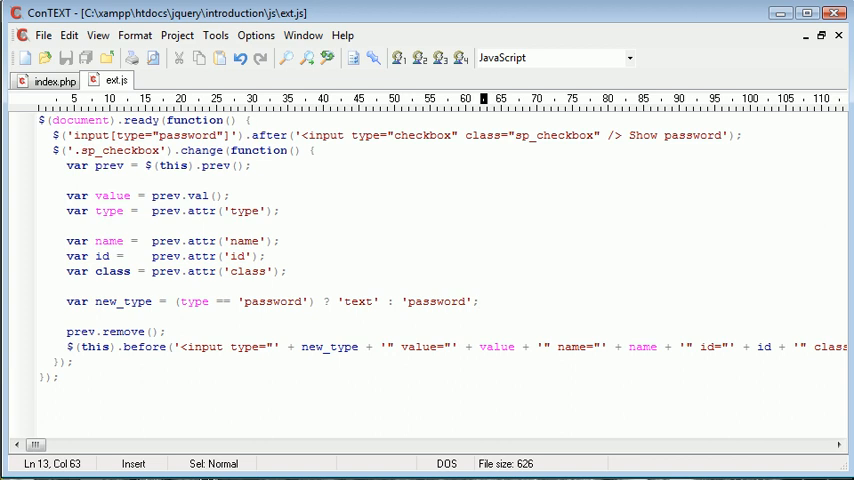
pyautogui.click(480, 300)
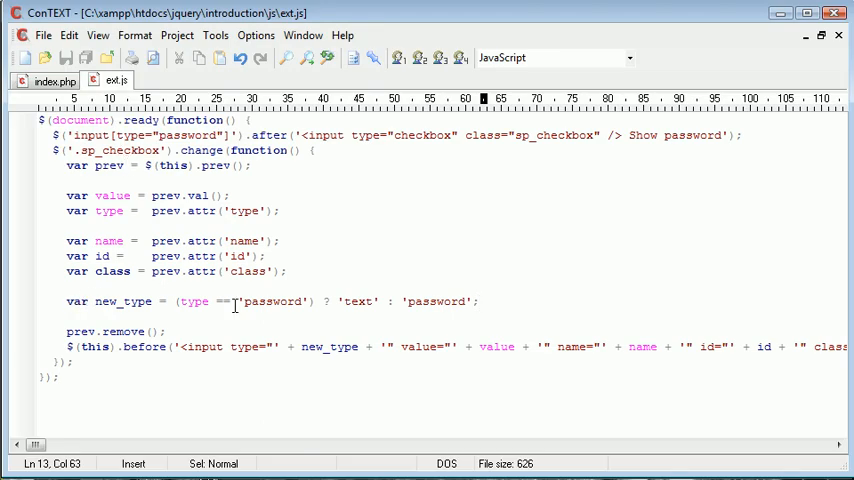
pyautogui.moveTo(296, 348)
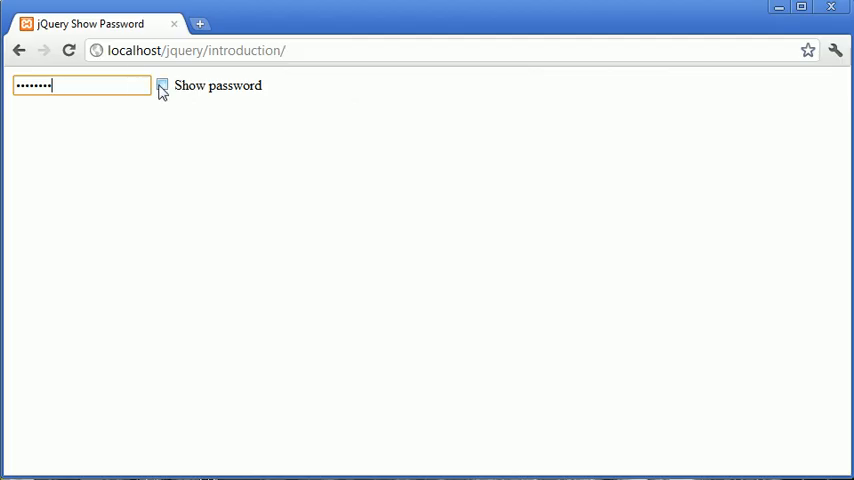
# Step: Toggle the Show password checkbox repeatedly to switch the field between dots and plain text
pyautogui.click(162, 84)
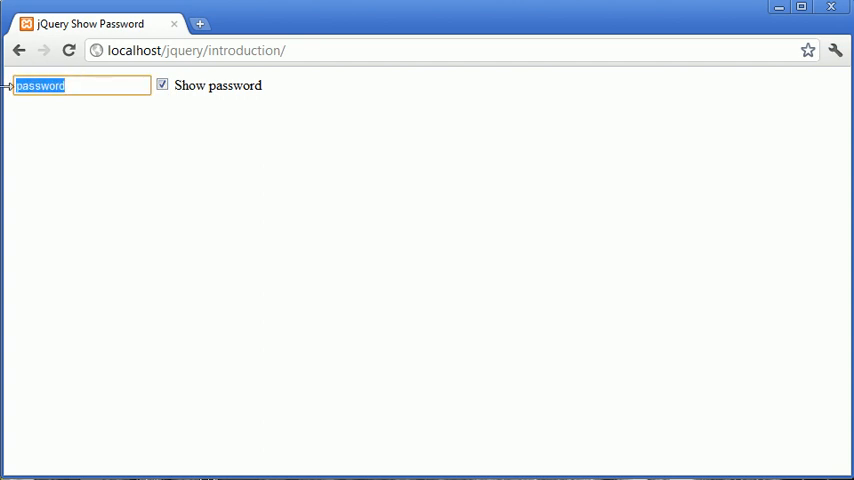
pyautogui.click(162, 84)
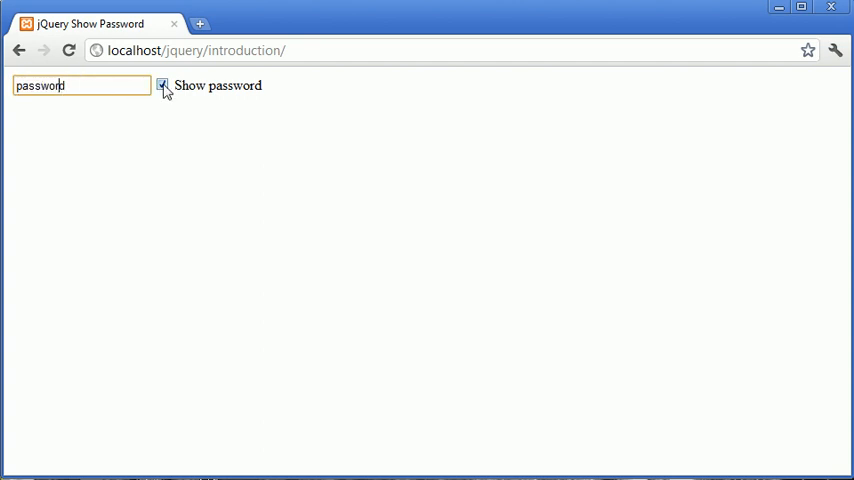
pyautogui.click(162, 84)
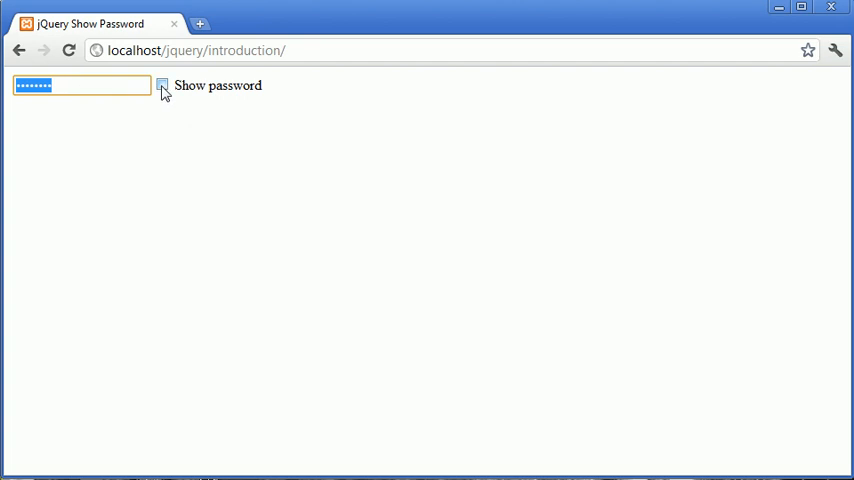
pyautogui.click(162, 86)
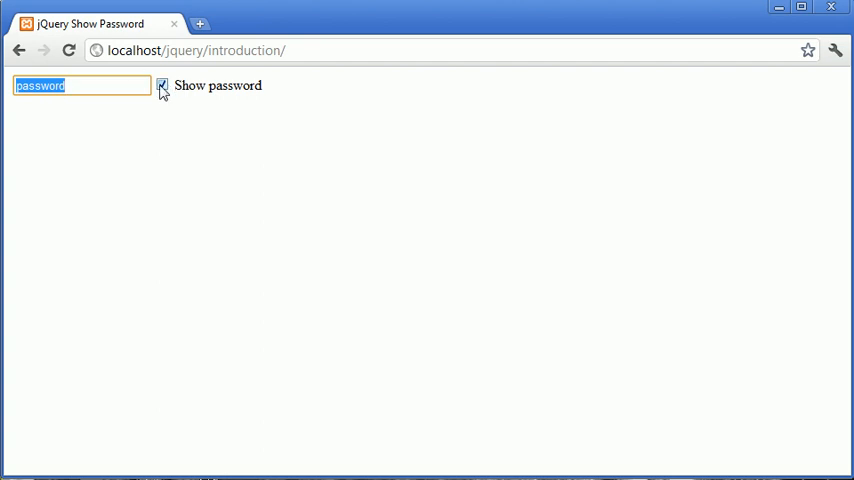
pyautogui.click(162, 84)
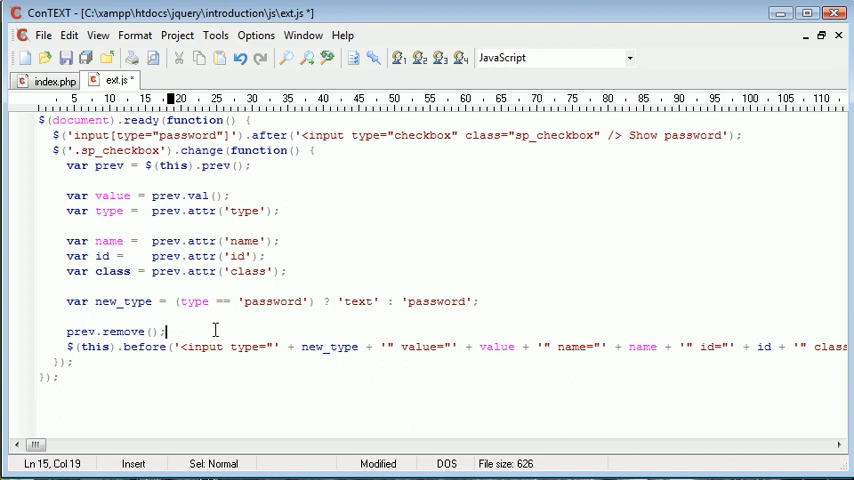
pyautogui.press('ctrl+s')
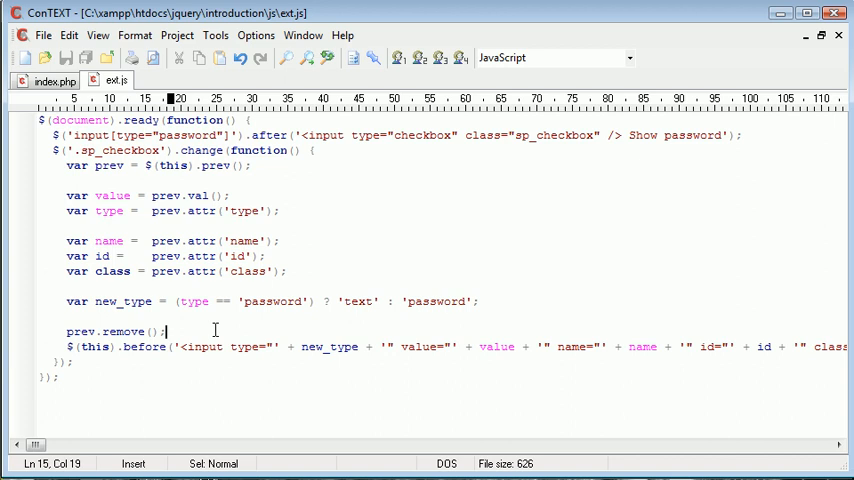
pyautogui.moveTo(300, 272)
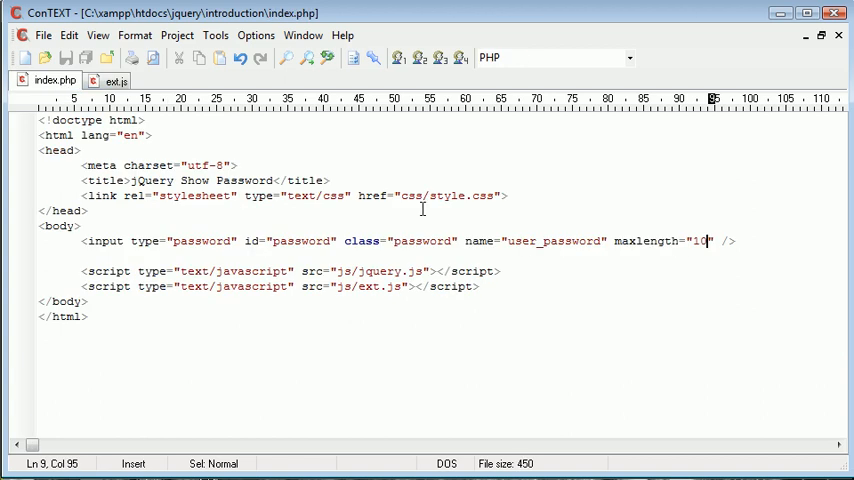
pyautogui.moveTo(140, 96)
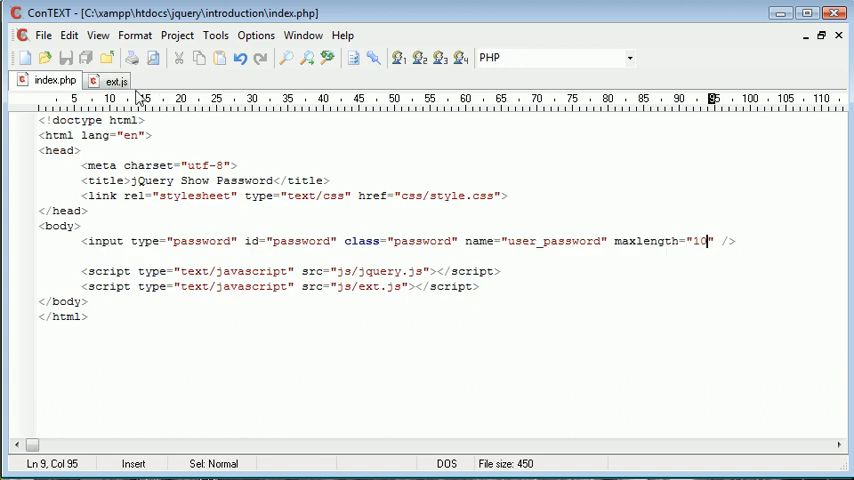
# Step: Add var maxl = prev.attr('maxlength'); after the class variable in ext.js
pyautogui.click(108, 80)
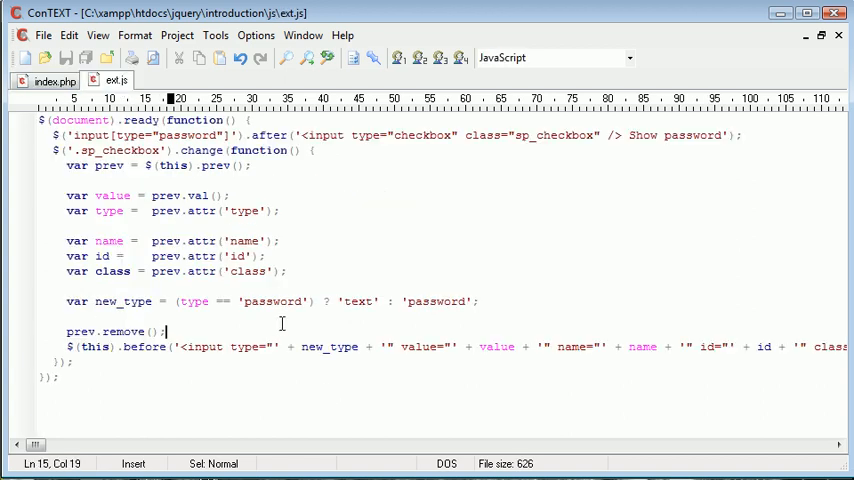
pyautogui.write('va')
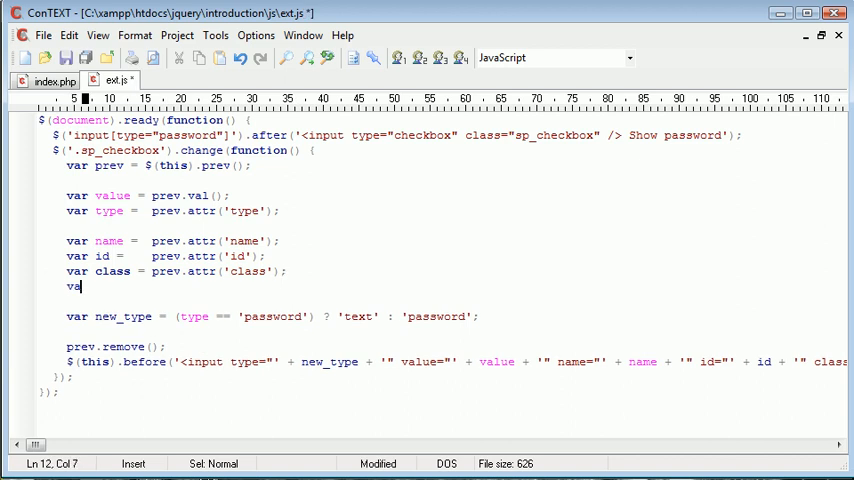
pyautogui.write('maxl')
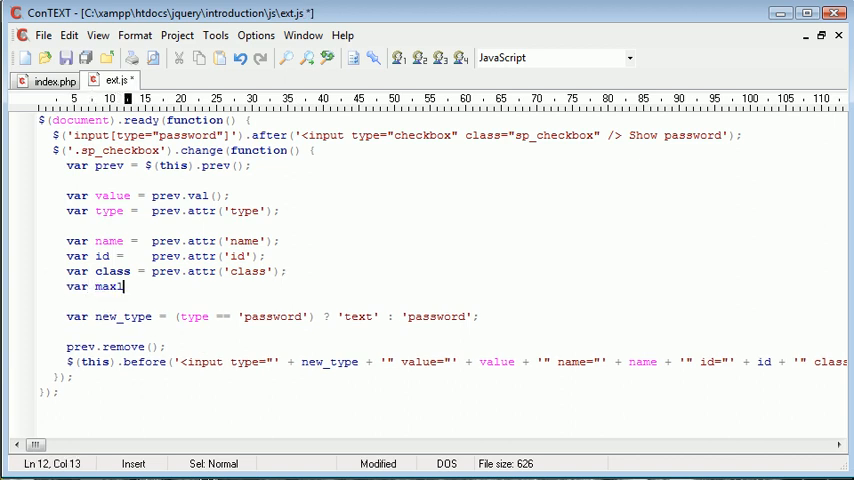
pyautogui.write('= pre')
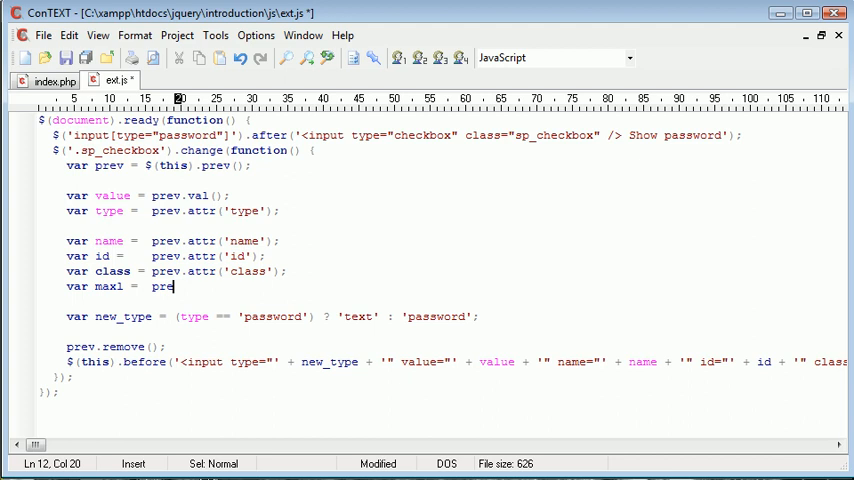
pyautogui.write('.attr();')
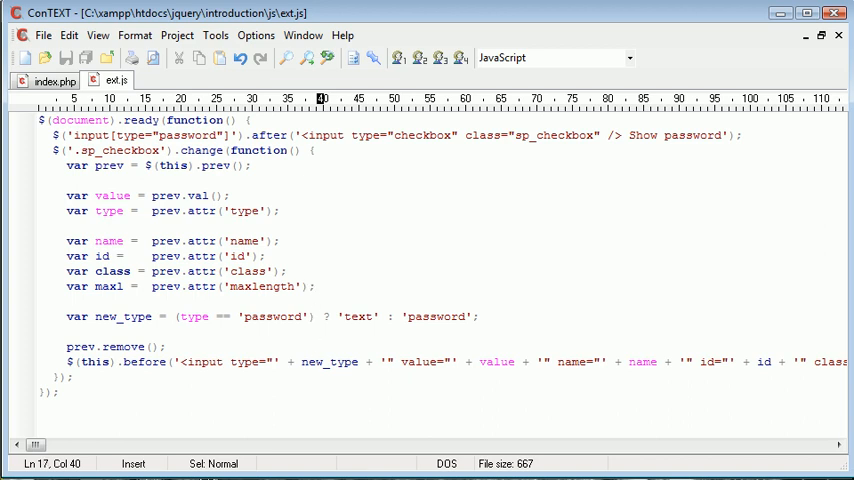
pyautogui.hscroll(3)
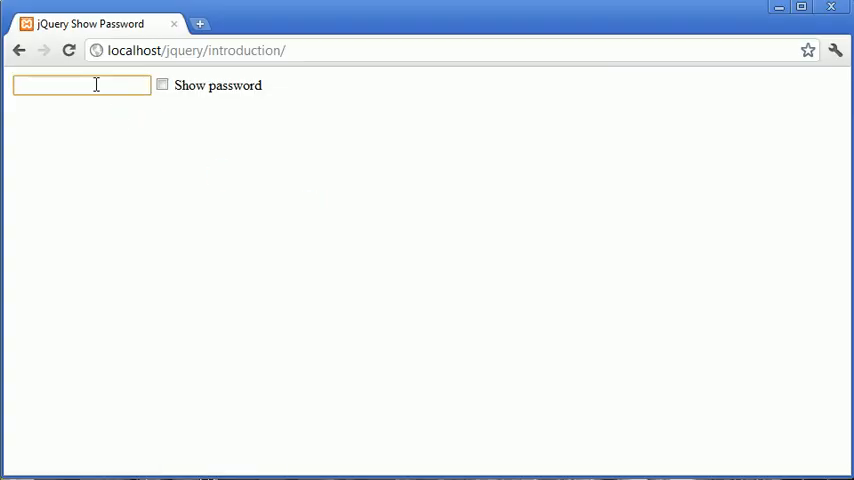
# Step: Enter a password in the field and tick Show password to reveal it
pyautogui.write('password')
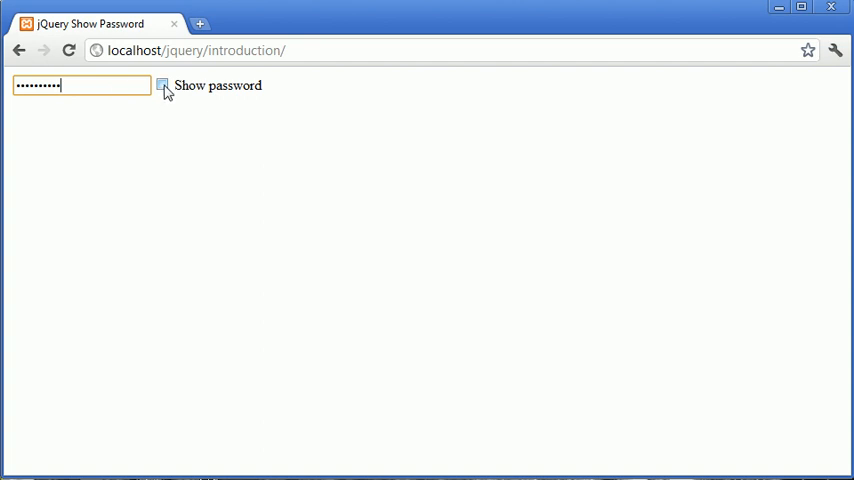
pyautogui.click(164, 84)
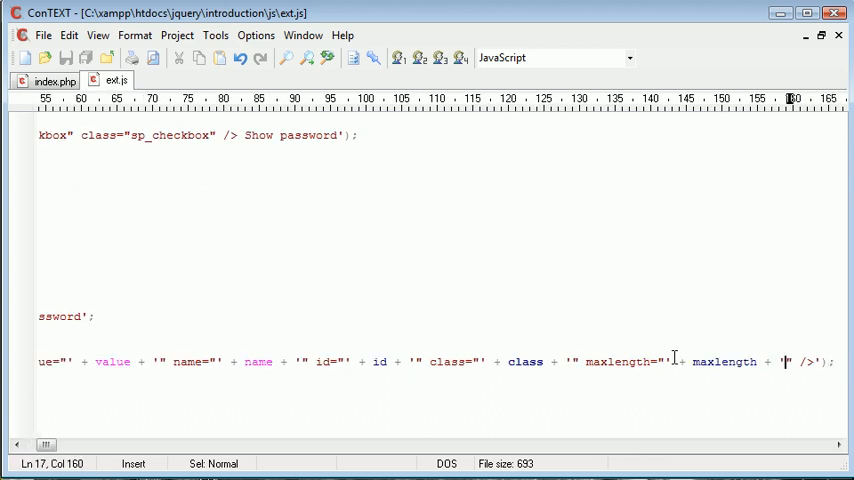
# Step: Append maxlength="' + maxl + '" to the new input string in the before() call
pyautogui.click(590, 360)
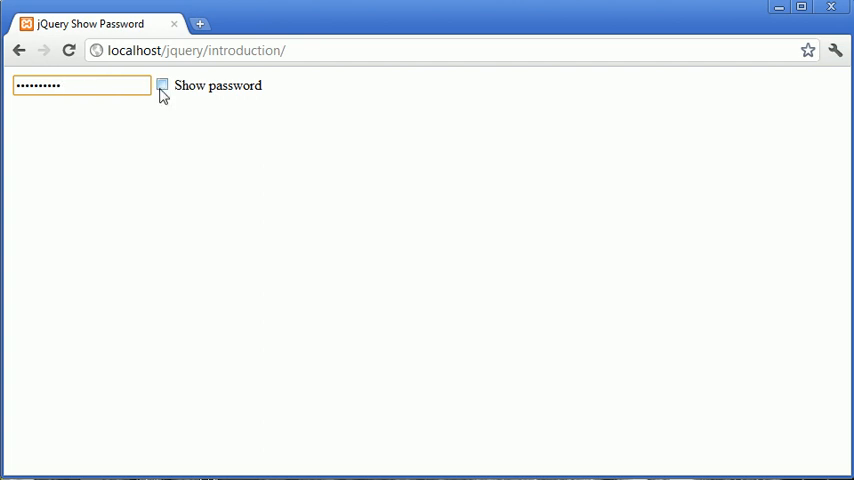
# Step: Reveal the typed password as plain text with Show password, then hide it again
pyautogui.click(160, 84)
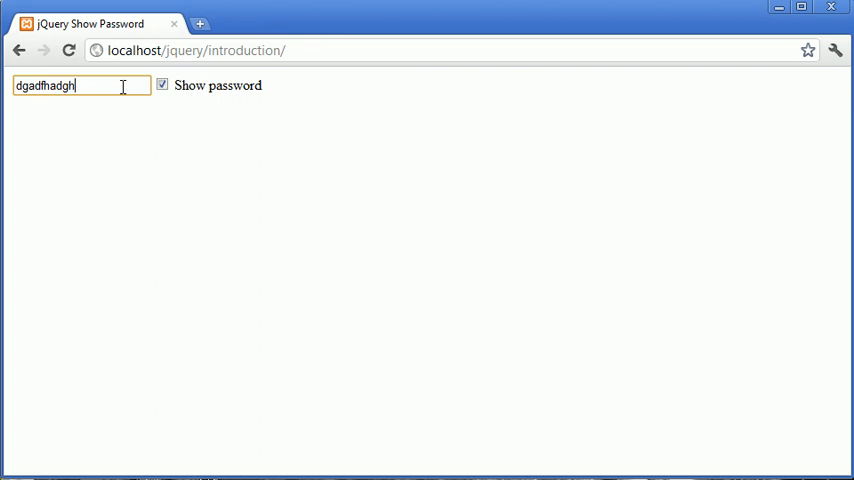
pyautogui.click(162, 84)
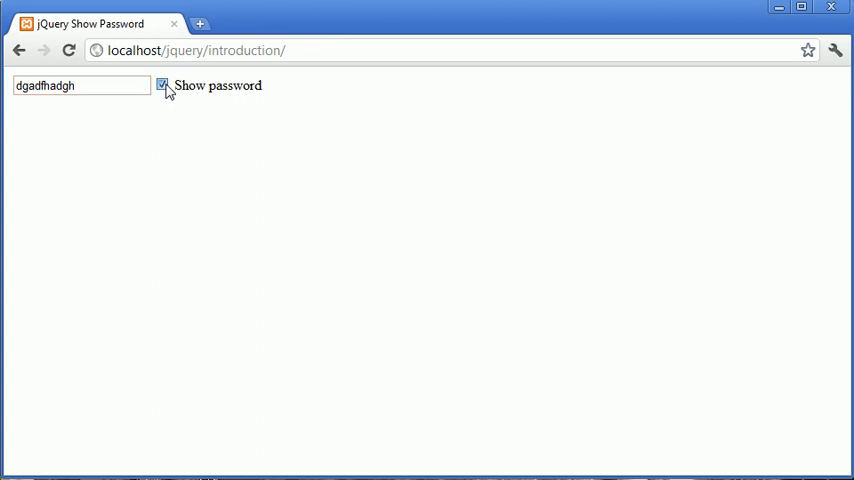
pyautogui.click(162, 84)
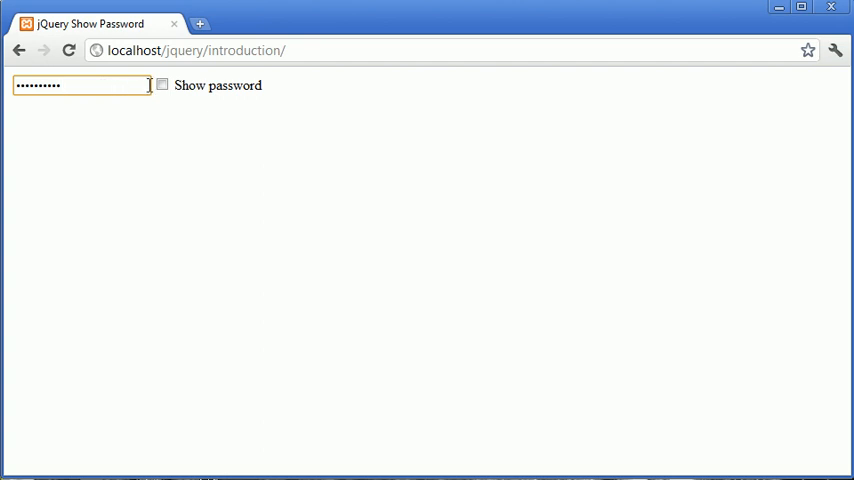
# Step: Show the field as text, type 'dgdgg' and 'rhnngege' into it, then hide it again
pyautogui.click(162, 84)
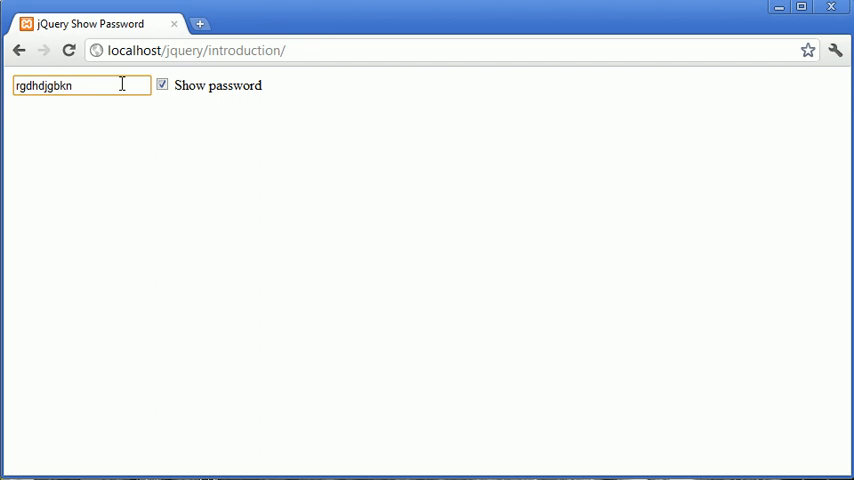
pyautogui.write('dgdgg')
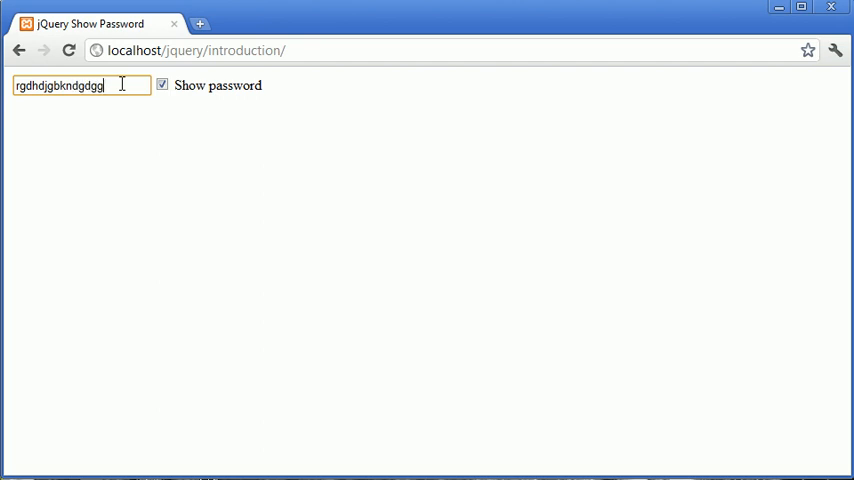
pyautogui.write('rhnngege')
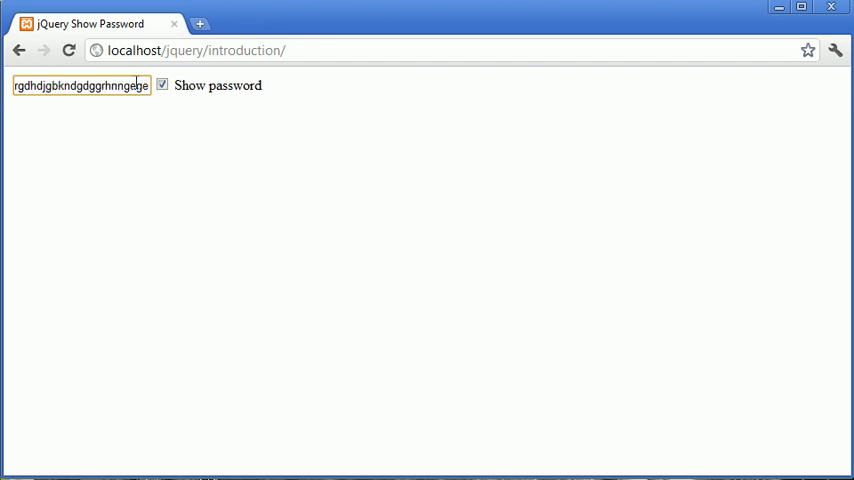
pyautogui.click(160, 84)
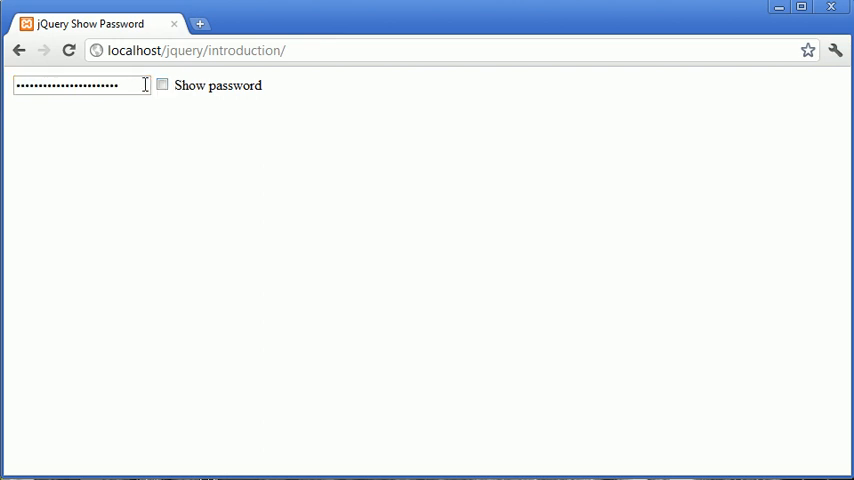
pyautogui.click(80, 84)
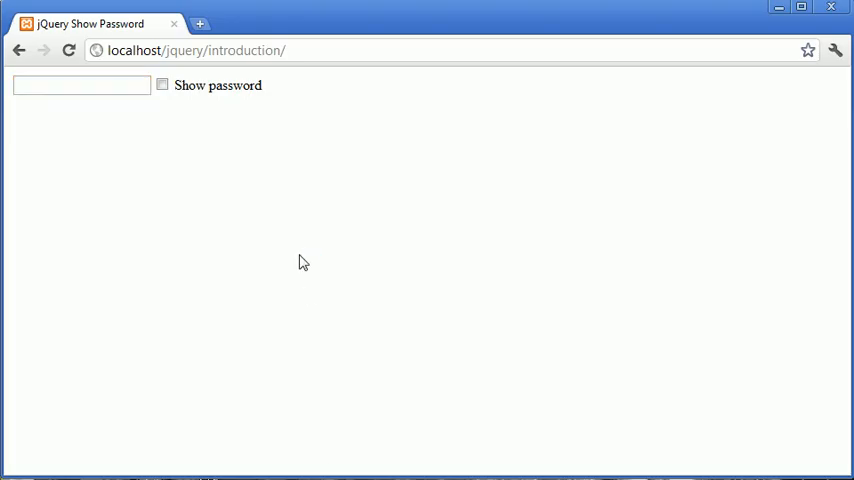
# Step: Type a masked password, reveal it with Show password, then hide it again
pyautogui.write('••')
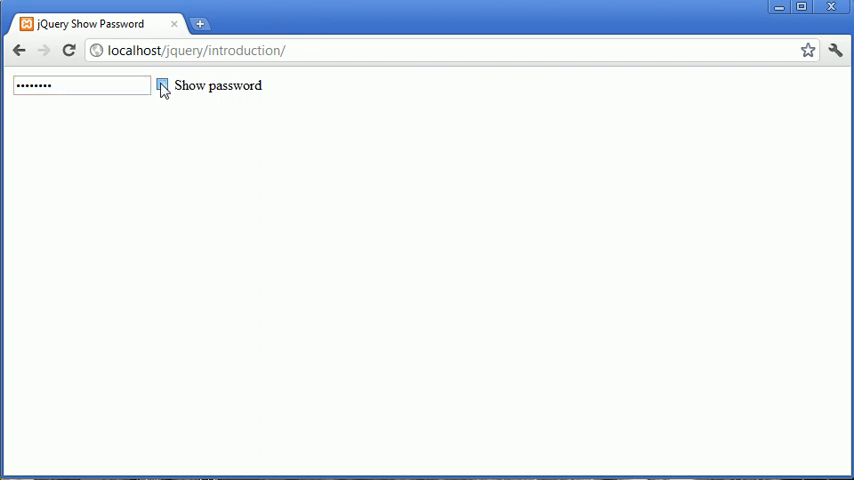
pyautogui.click(162, 84)
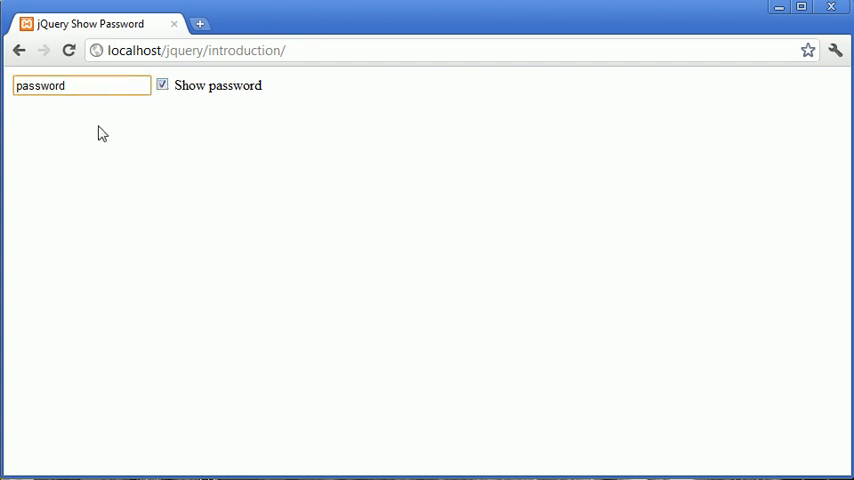
pyautogui.moveTo(156, 96)
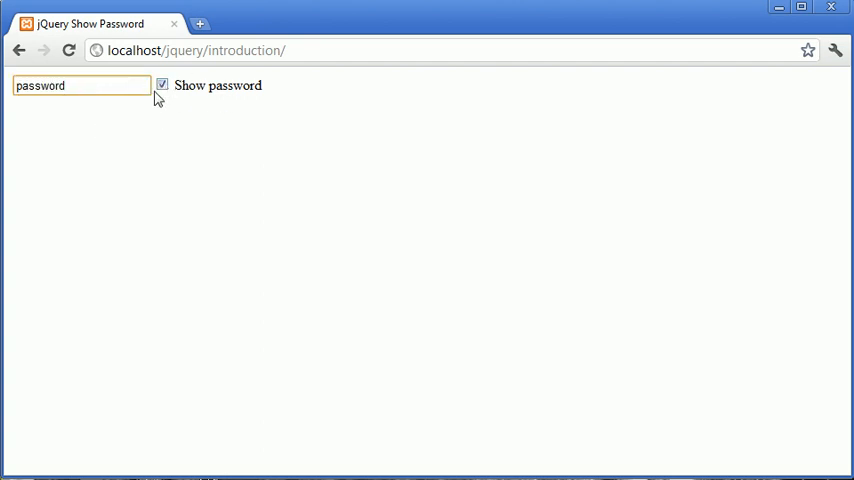
pyautogui.click(162, 84)
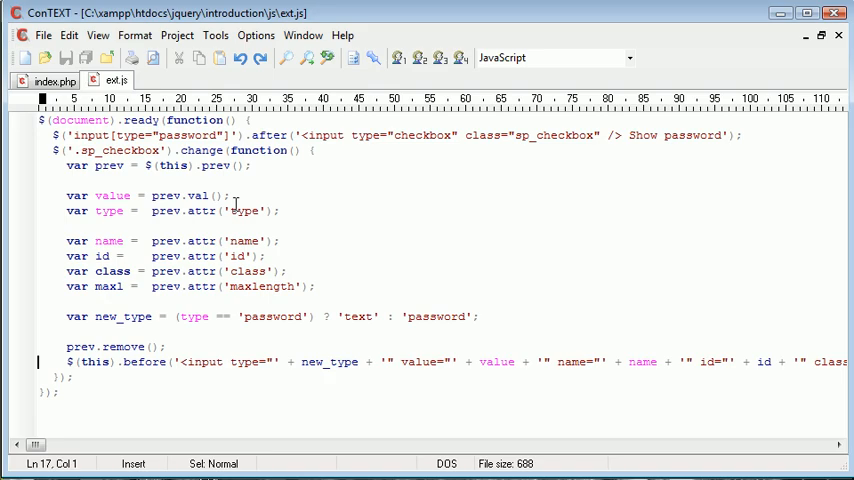
# Step: Switch to index.php and duplicate the password input line to add a second field
pyautogui.click(50, 80)
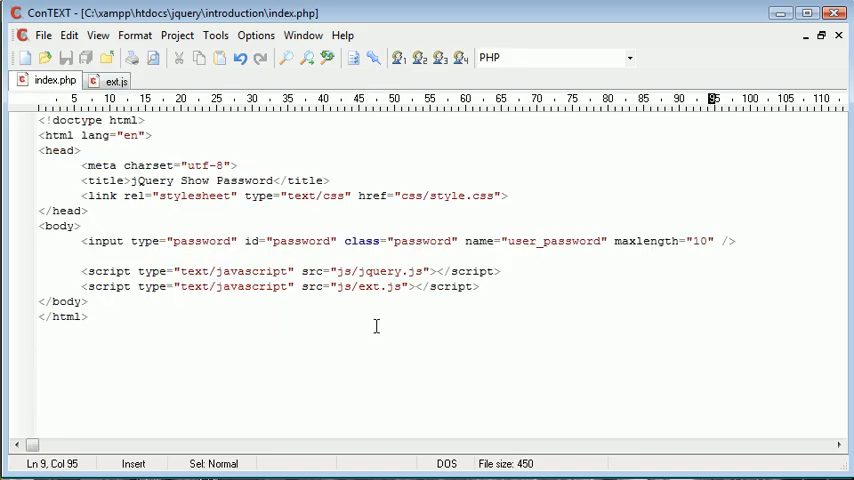
pyautogui.press('enter')
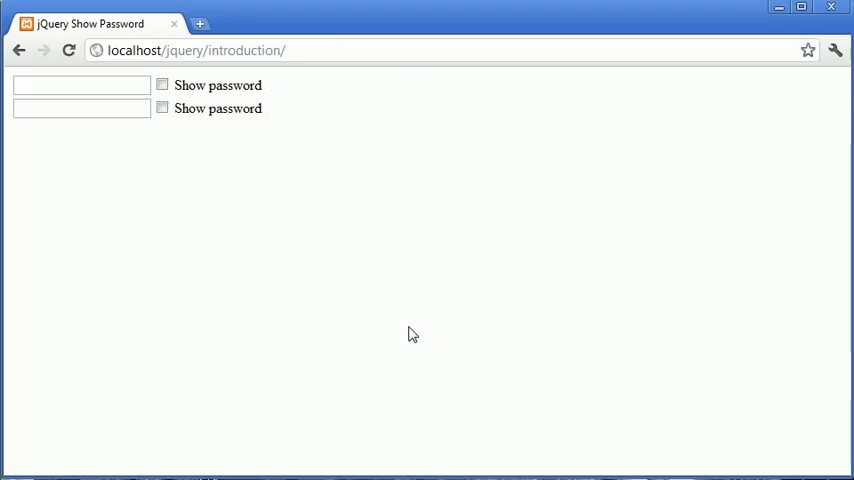
# Step: Reveal the first field's password, enter 'pass', and toggle the second field's Show password
pyautogui.click(82, 84)
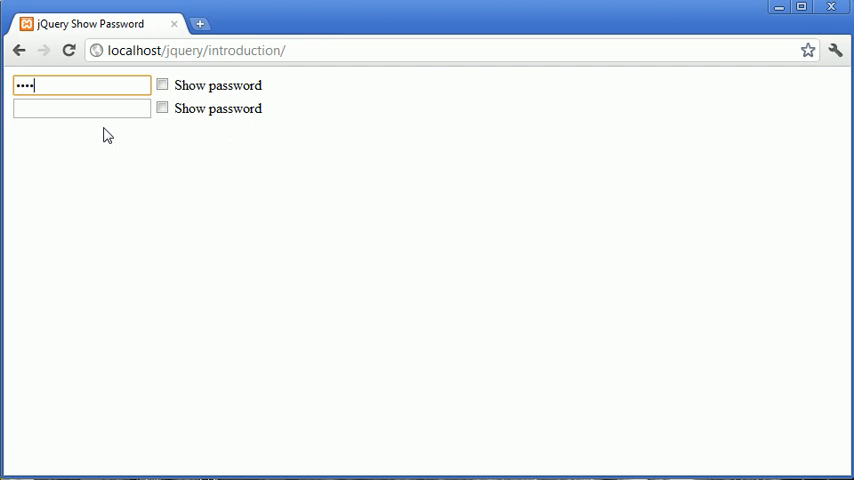
pyautogui.click(162, 84)
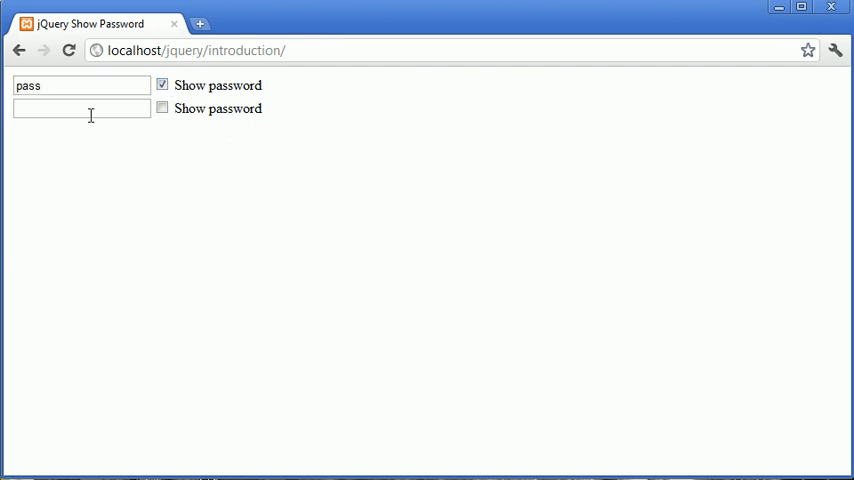
pyautogui.write('pass')
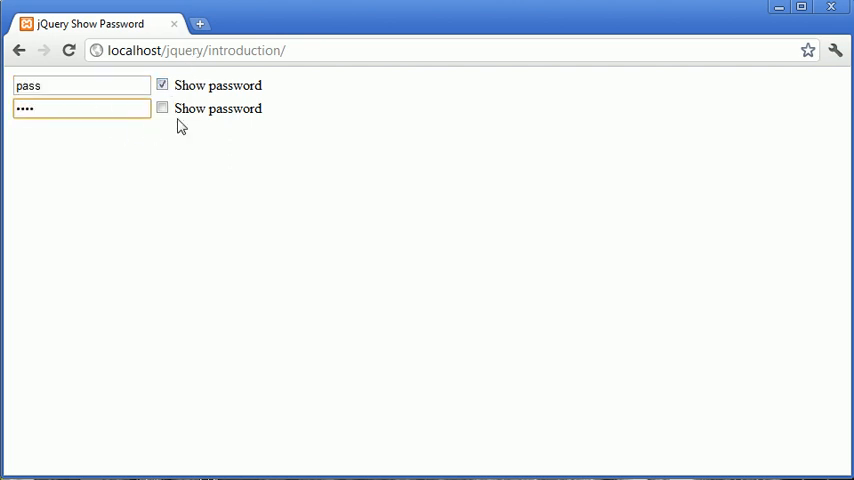
pyautogui.click(162, 108)
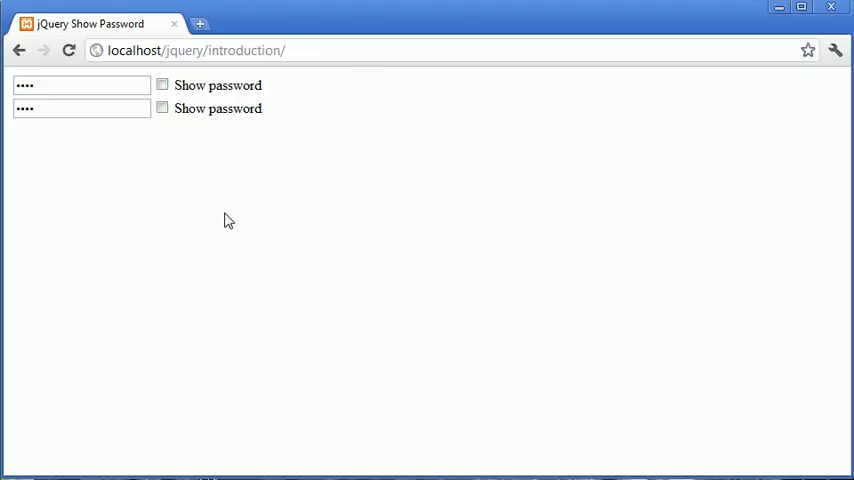
pyautogui.moveTo(350, 232)
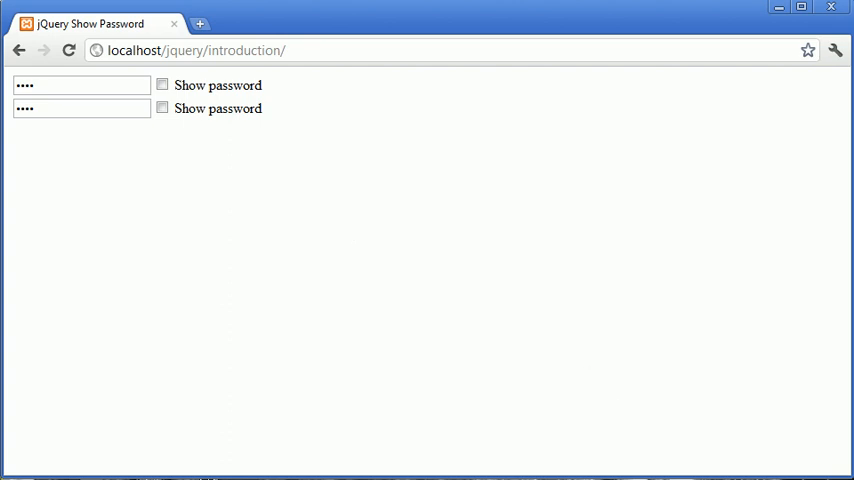
pyautogui.moveTo(224, 108)
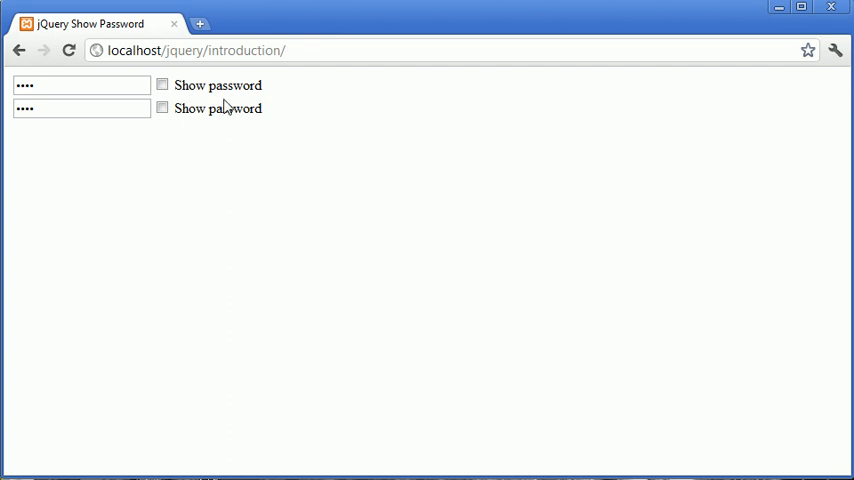